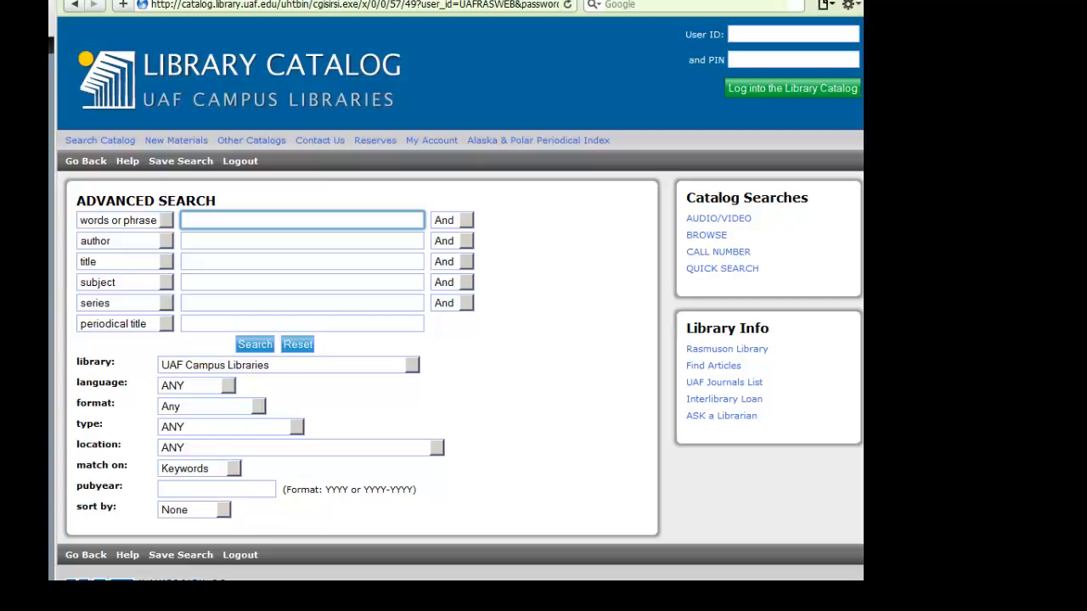
Step: Enter 'Dog Gone Addiction' as the title in the advanced search
type("Dog Gone Addiction")
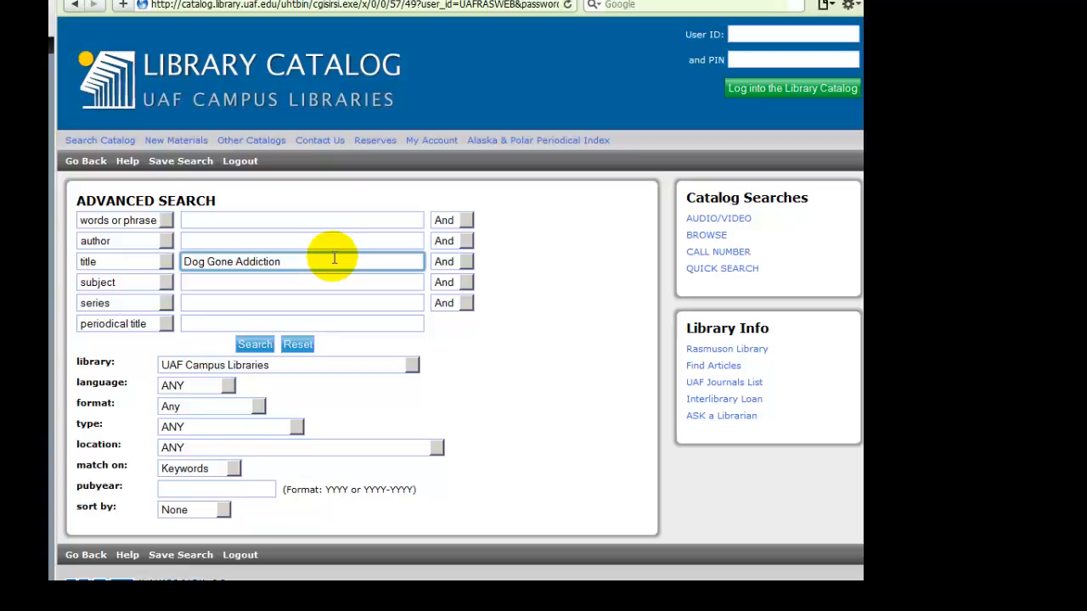
Step: Limit the location to UAF - Level 4 - VIDEO COLLECTION and run the search
left_click(436, 447)
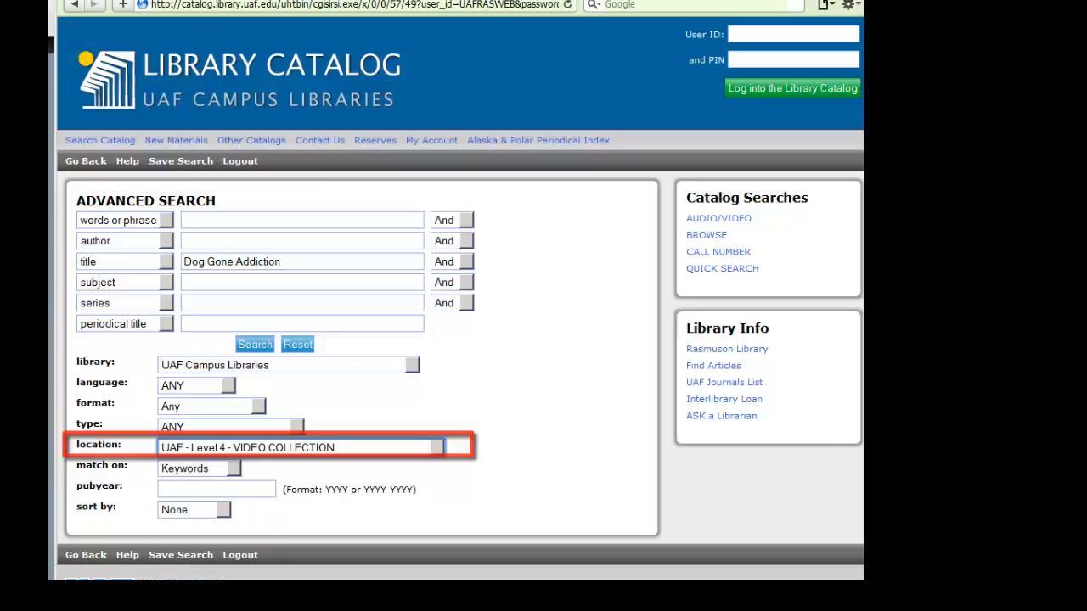
left_click(254, 344)
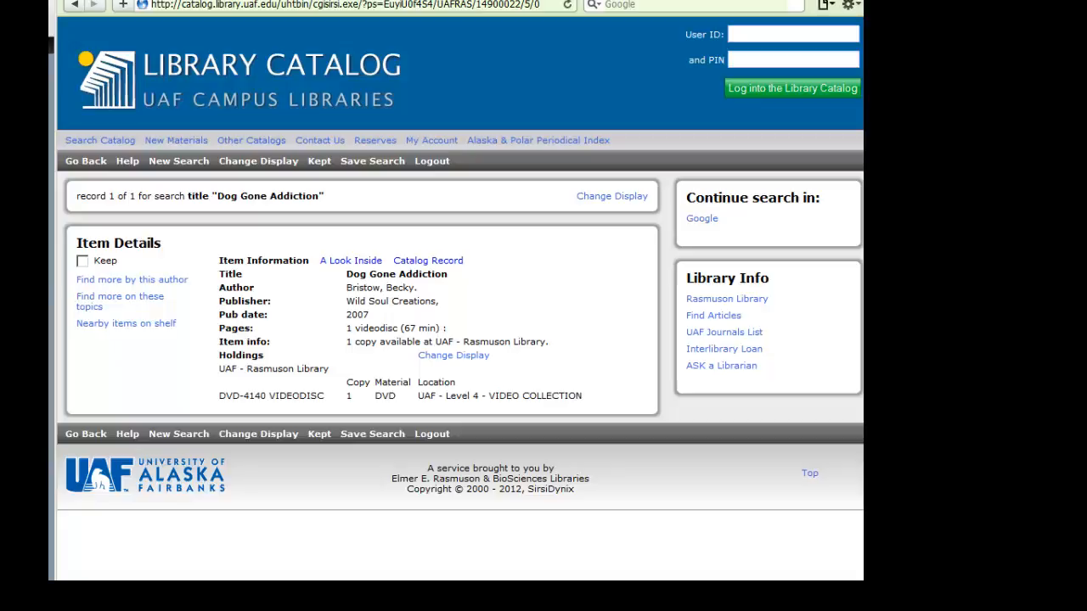